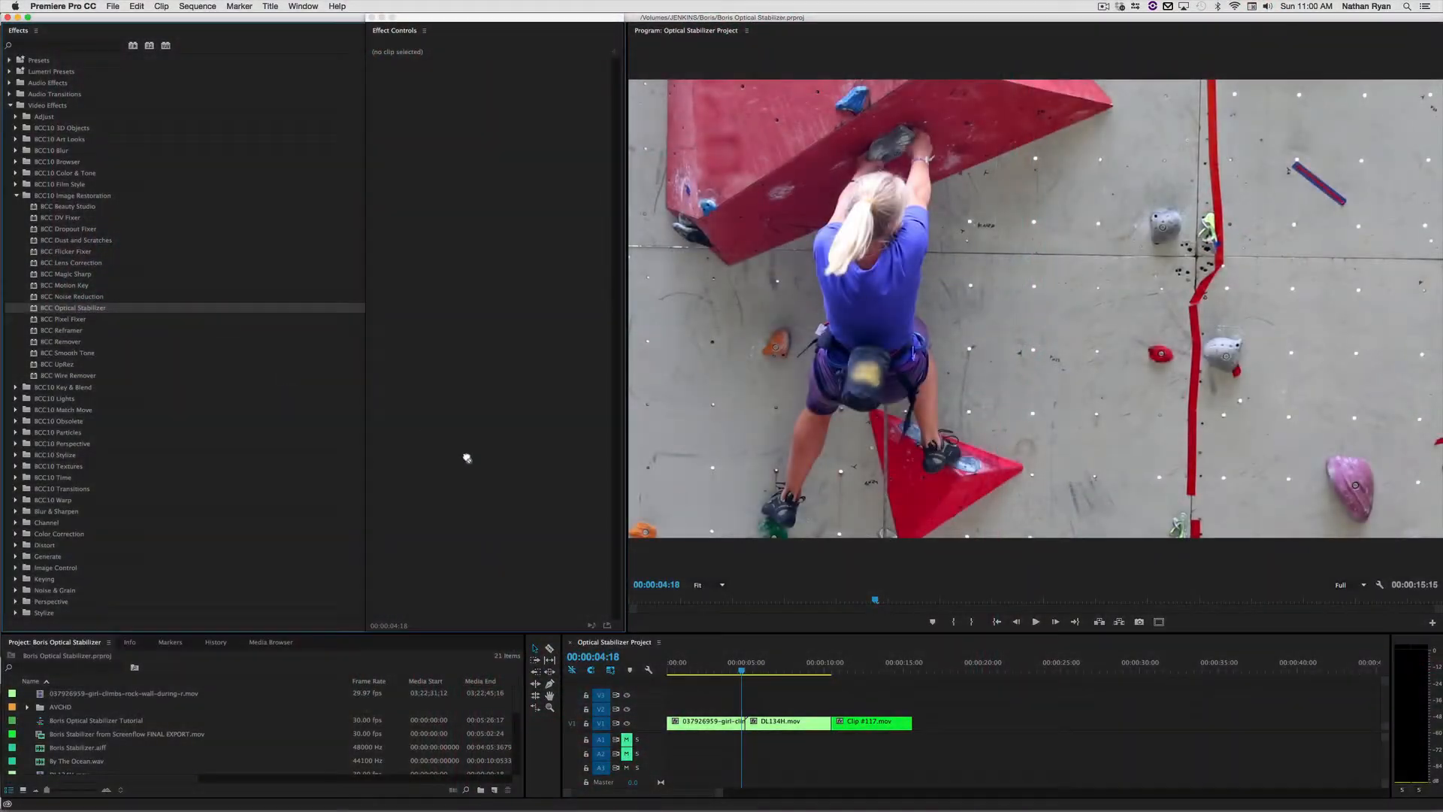
Select the girl-climbing clip and list BCC Optical Stabilizer's Mode options
{"action": "left_click", "coordinate": [709, 722]}
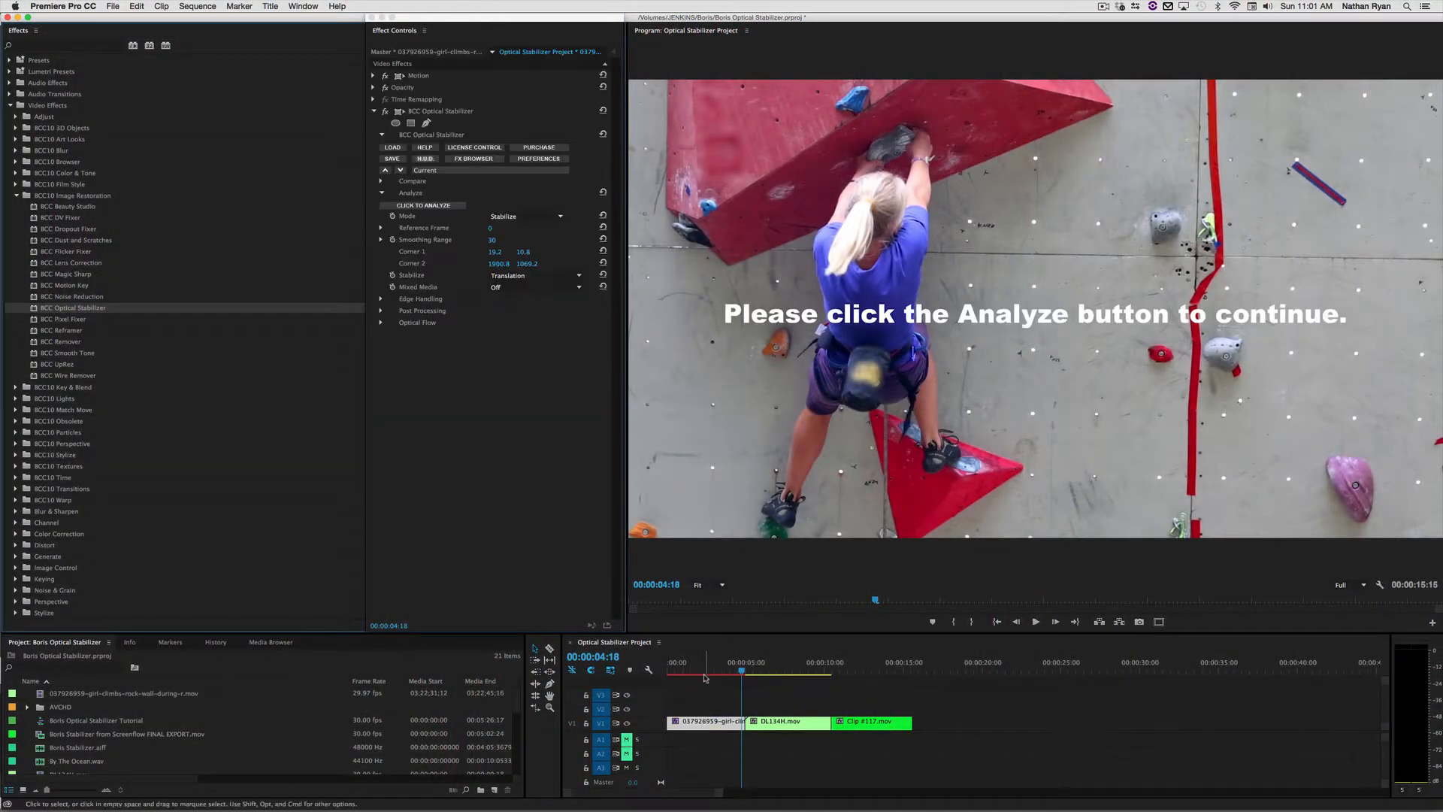
{"action": "left_click", "coordinate": [525, 216]}
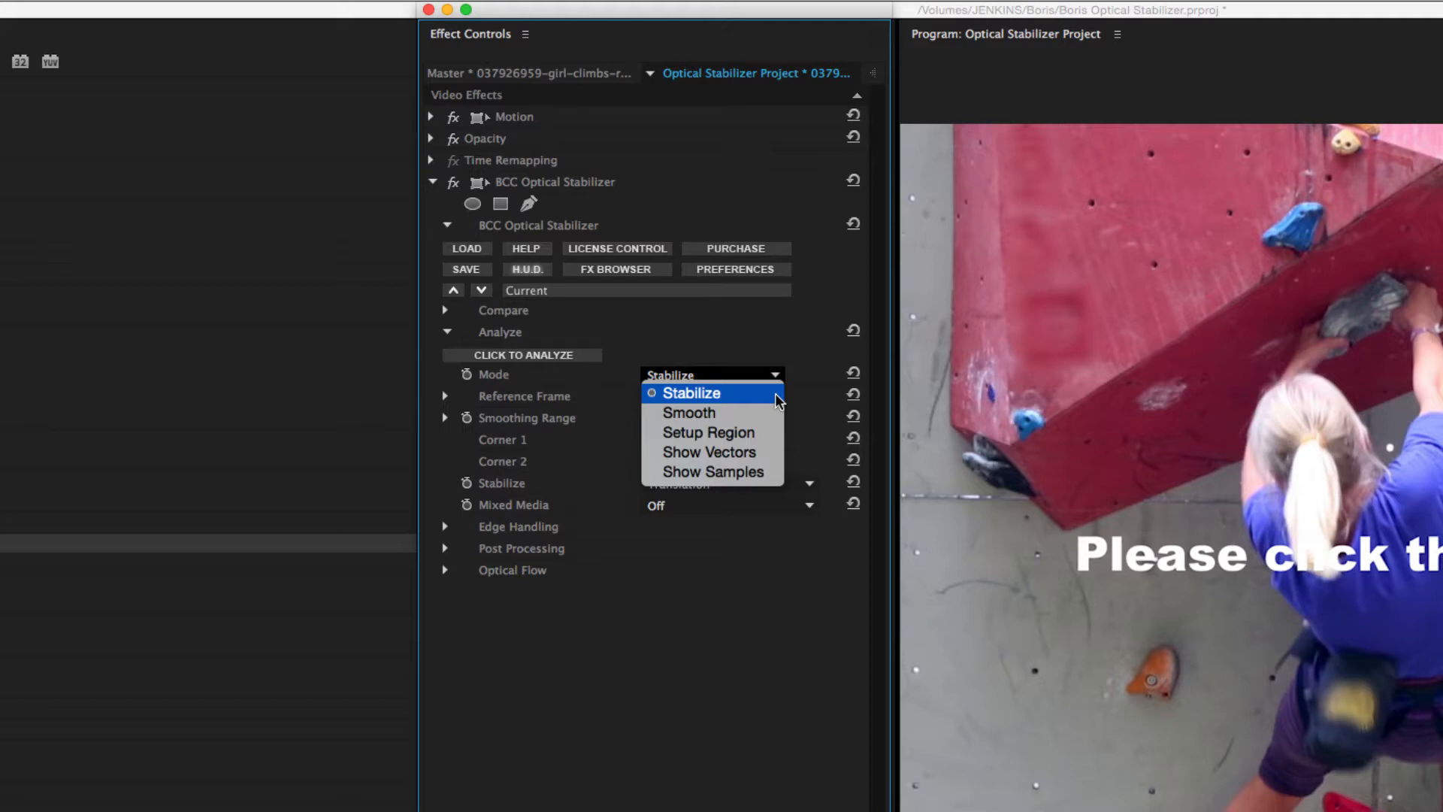
{"action": "mouse_move", "coordinate": [778, 413]}
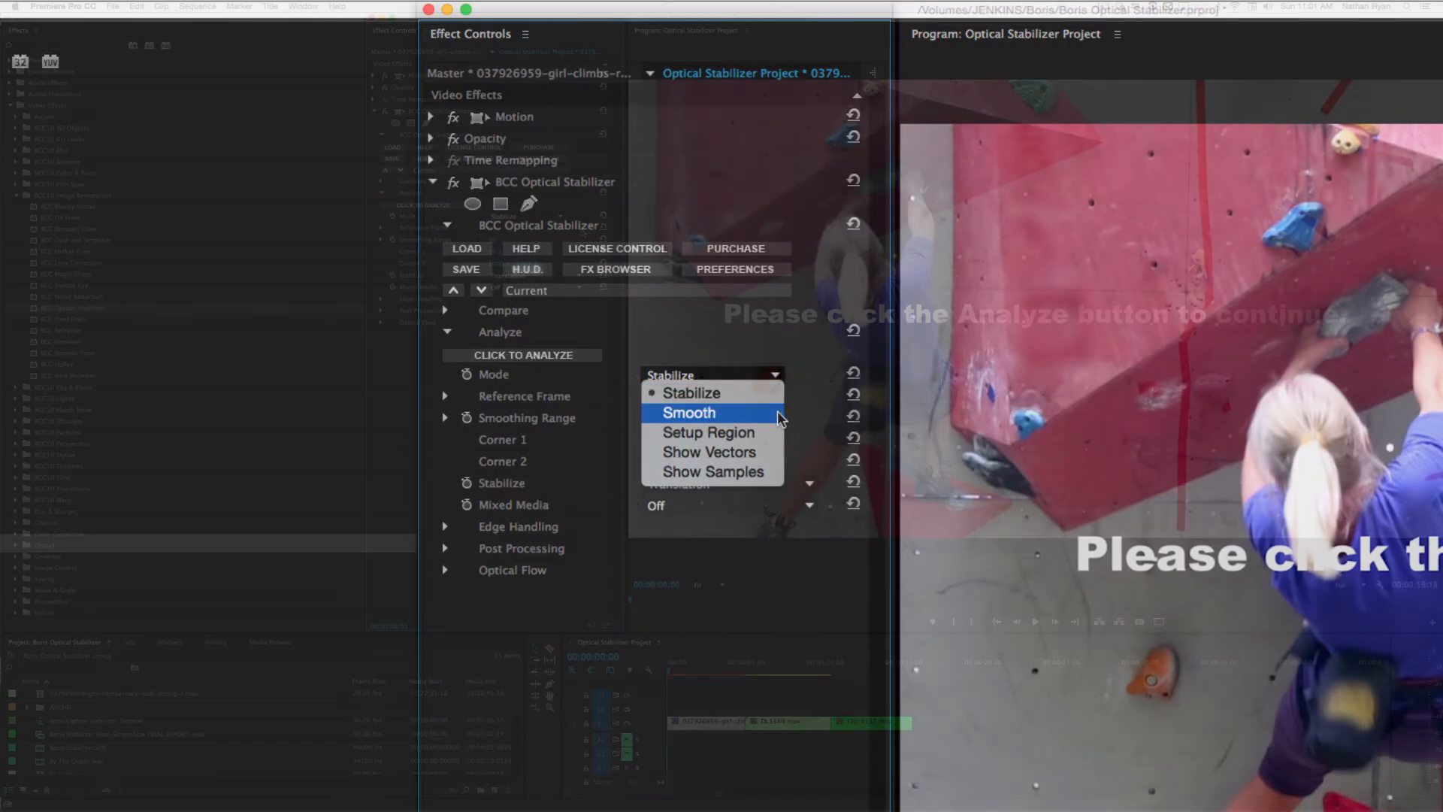
Open the Optical Stabilizer Project 2 sequence from the Project panel
{"action": "left_click", "coordinate": [690, 393]}
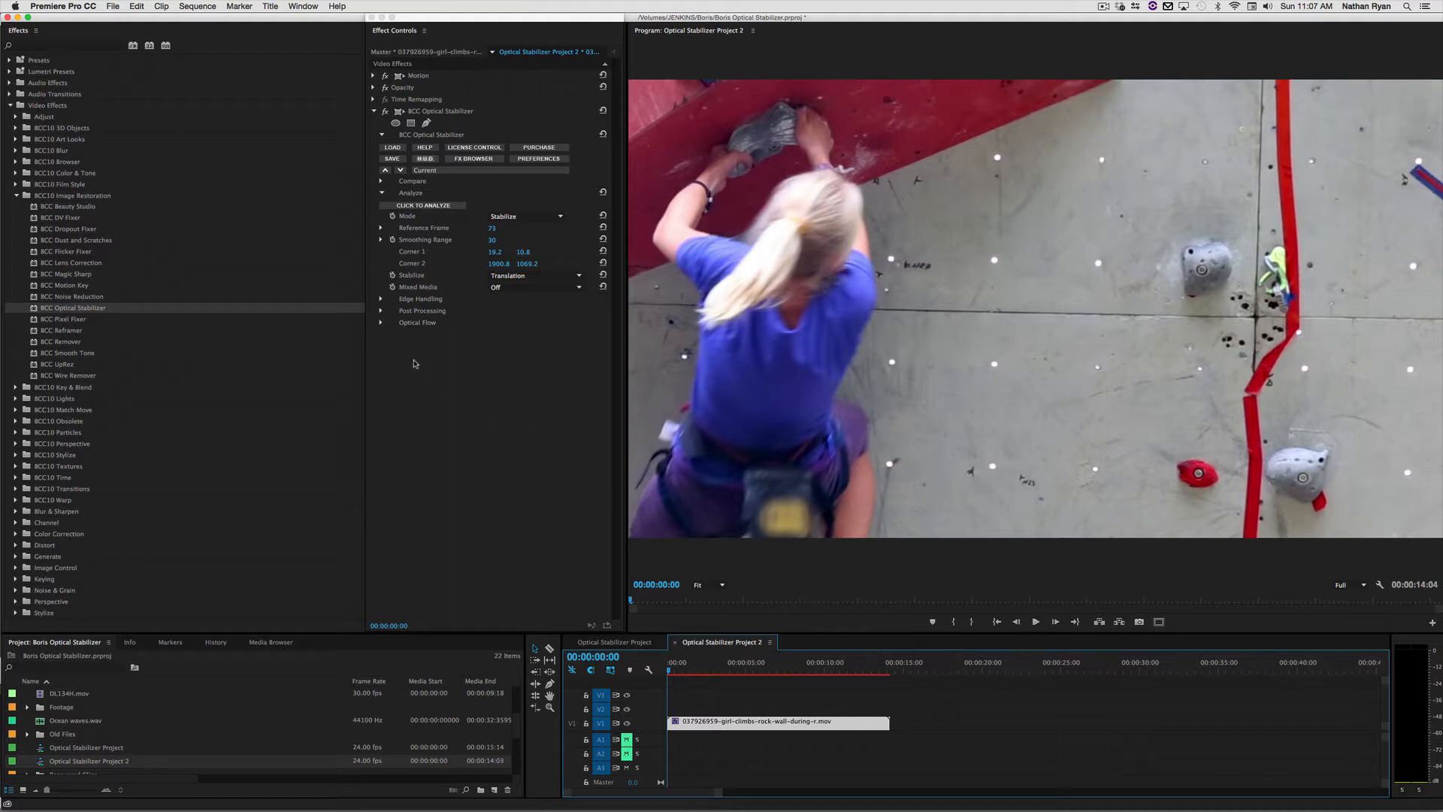
{"action": "left_click", "coordinate": [381, 311]}
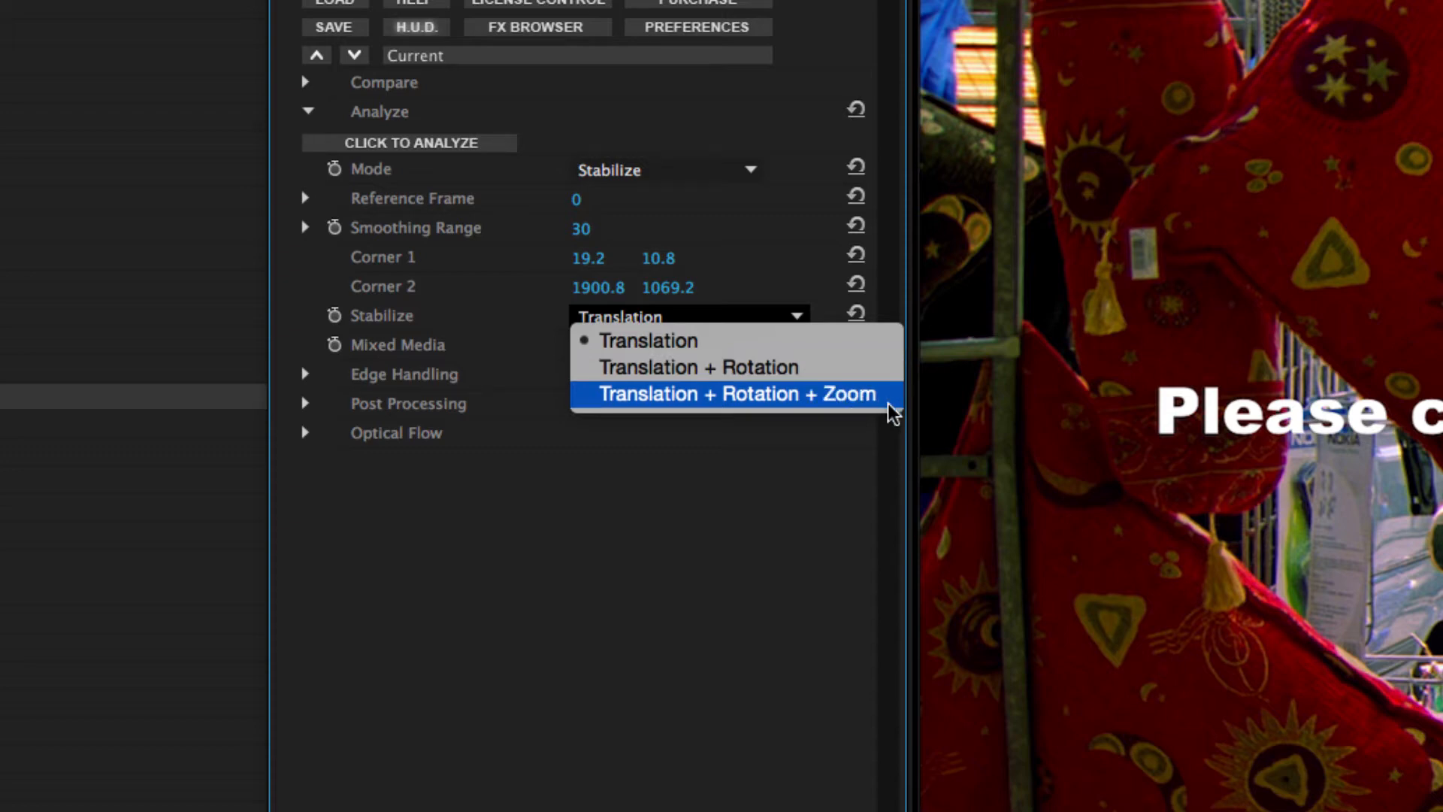
{"action": "left_click", "coordinate": [648, 341]}
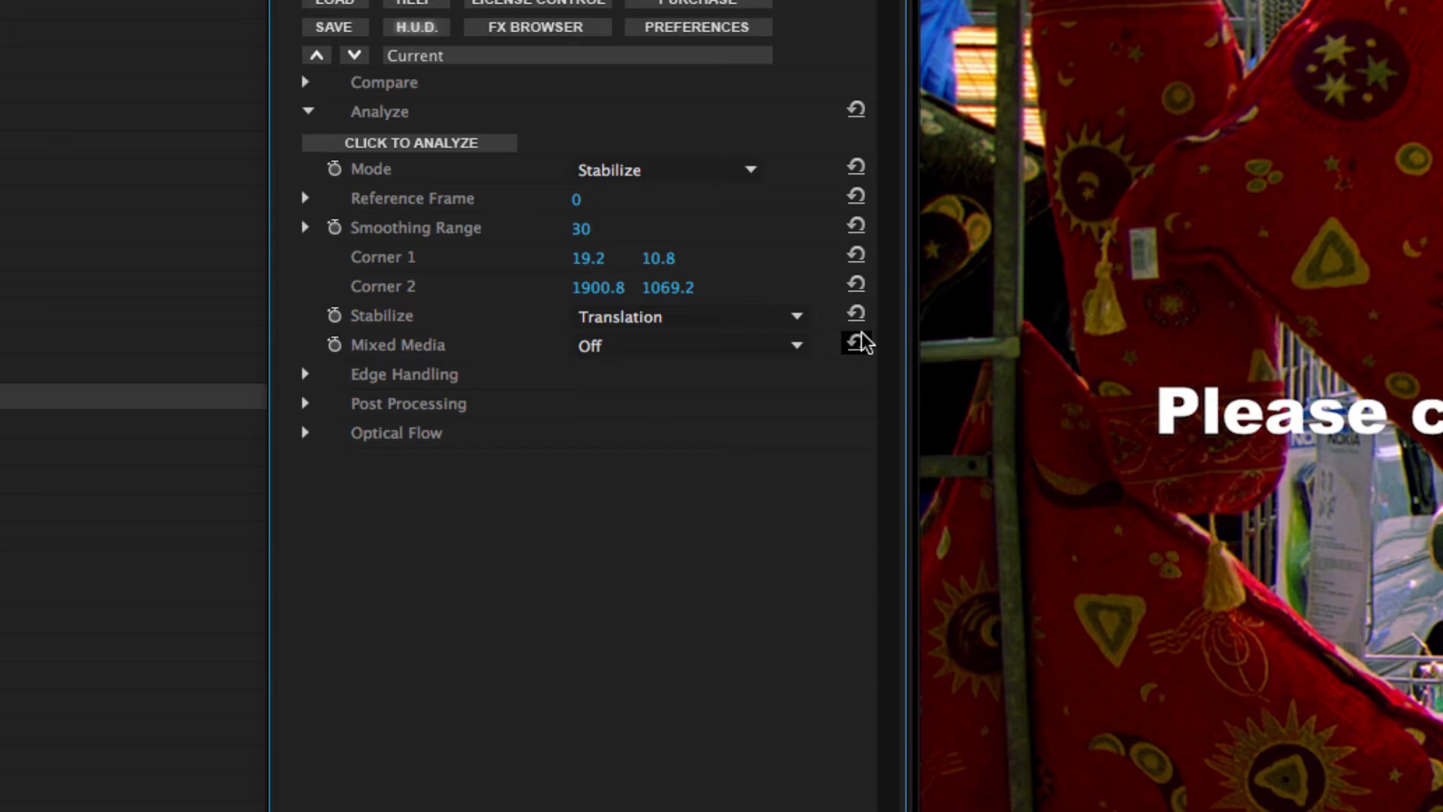
{"action": "mouse_move", "coordinate": [854, 343]}
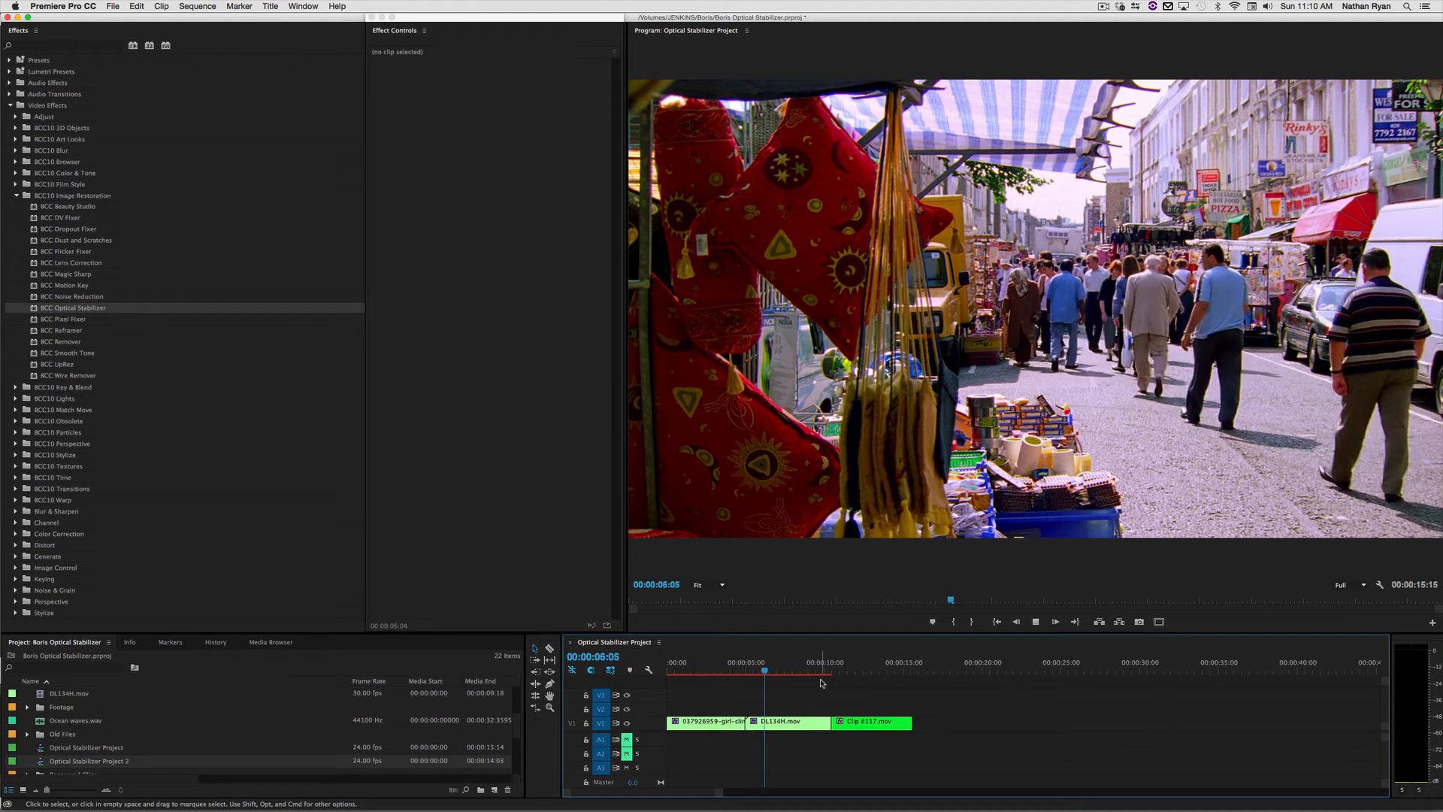
Set Clip #117's stabilizer to Smooth mode with Translation + Rotation, then play it back
{"action": "left_click", "coordinate": [795, 672]}
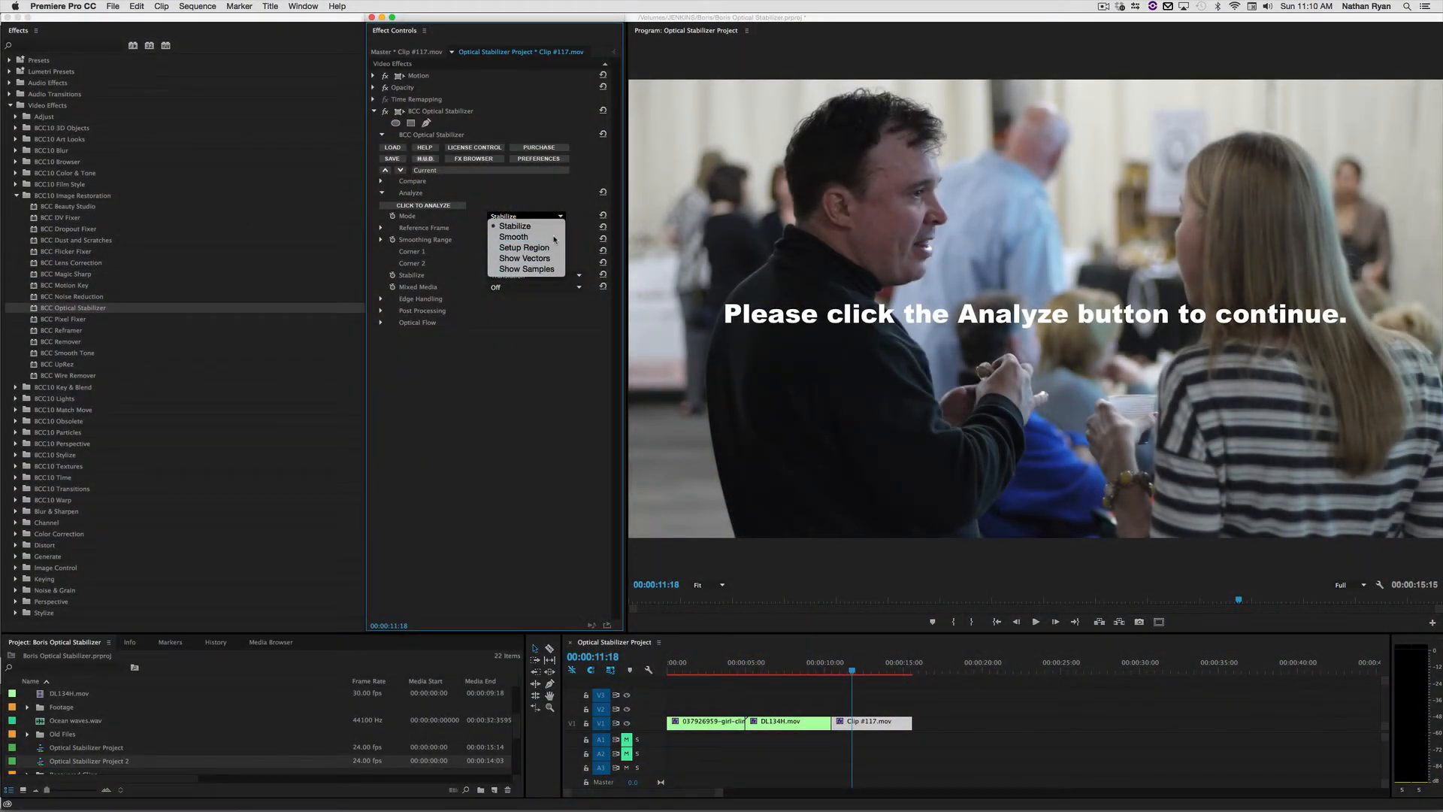
{"action": "left_click", "coordinate": [513, 236]}
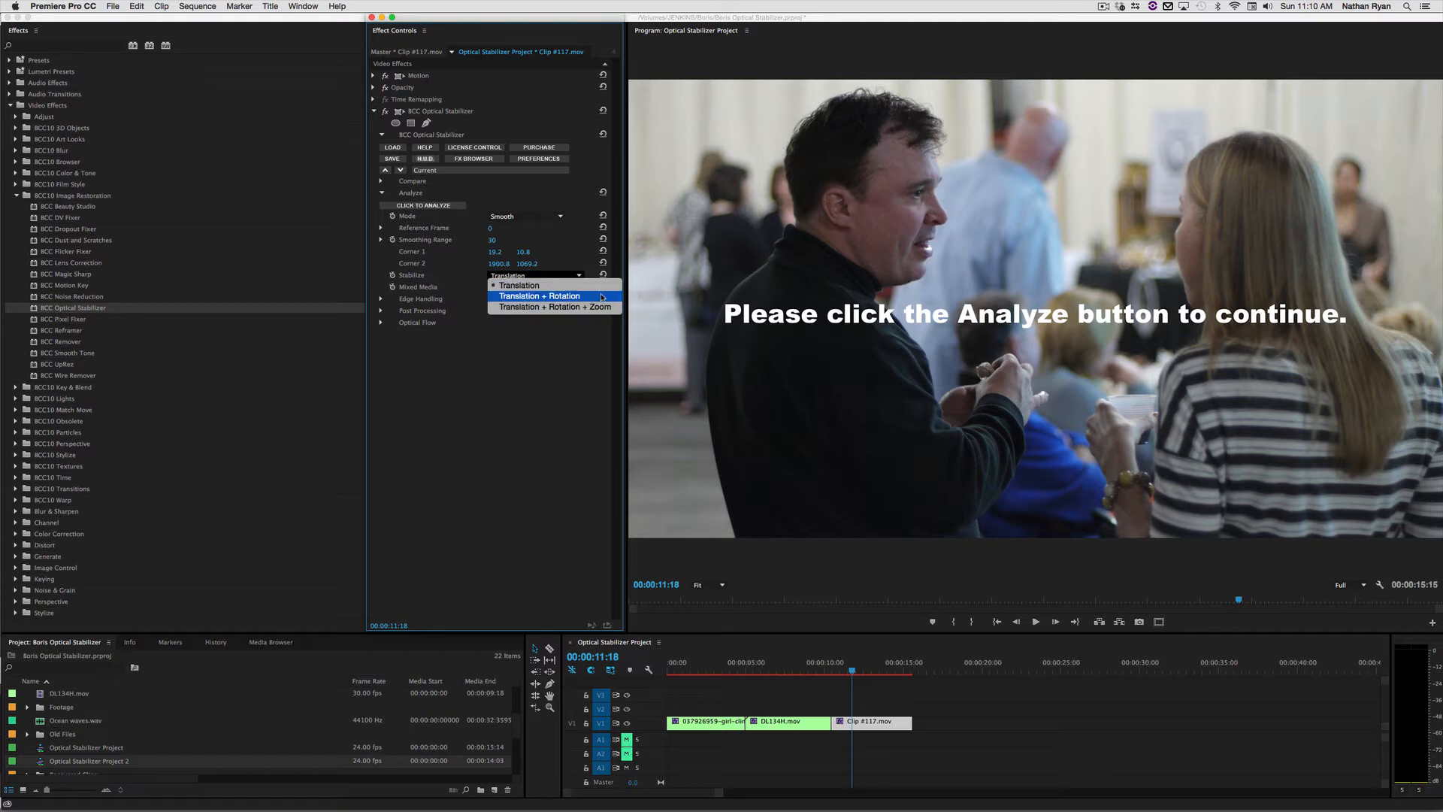
{"action": "left_click", "coordinate": [541, 295]}
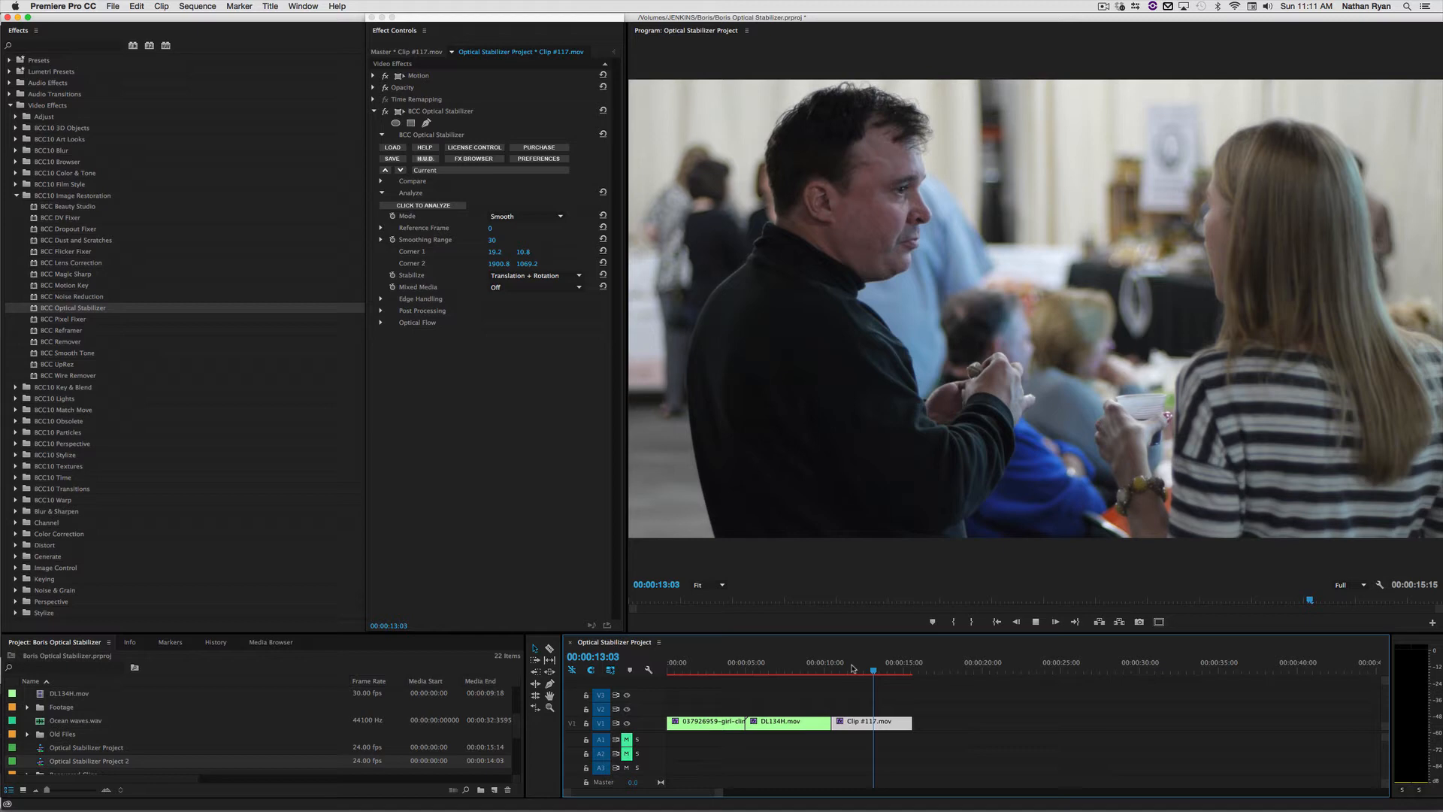
{"action": "left_click", "coordinate": [903, 669]}
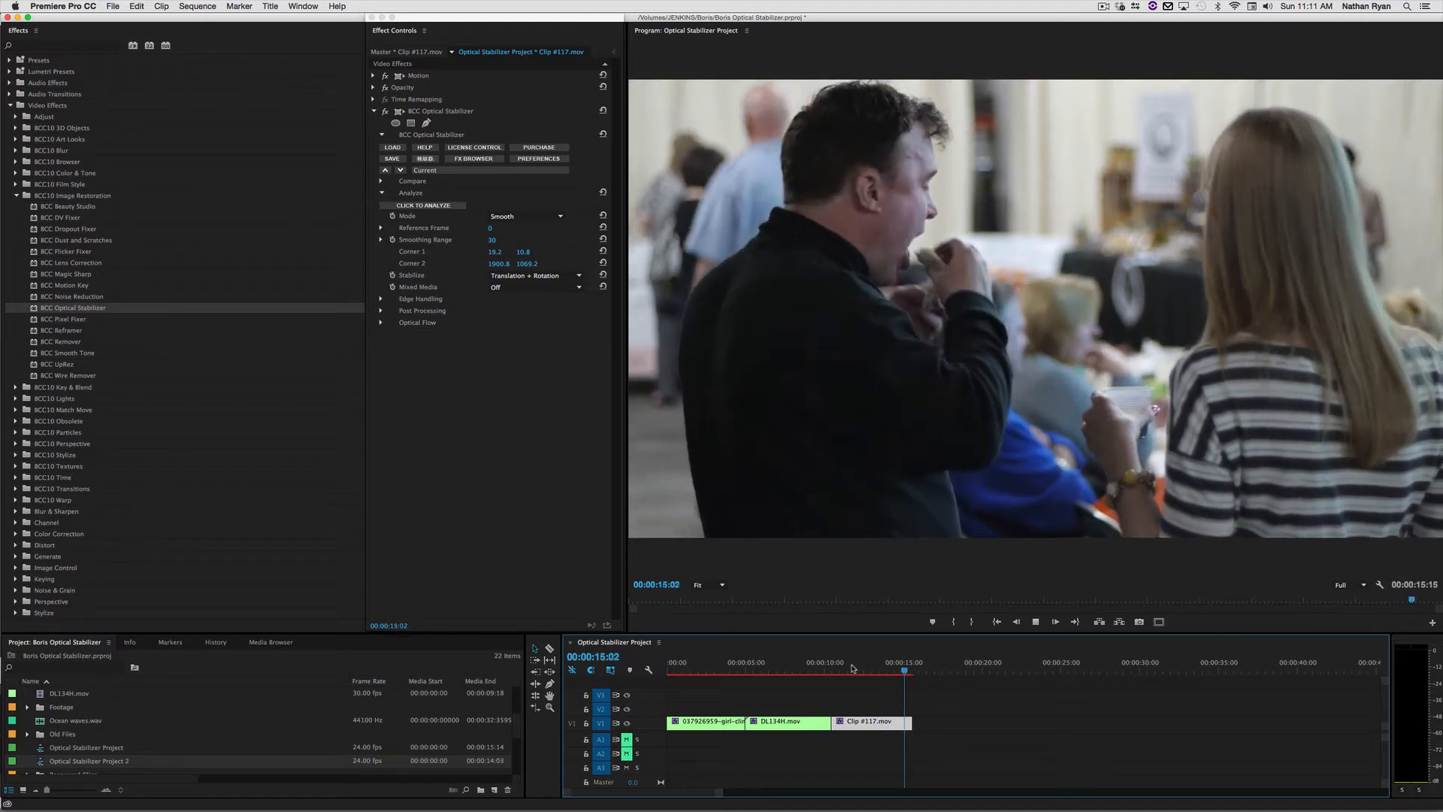
{"action": "left_click", "coordinate": [1055, 621]}
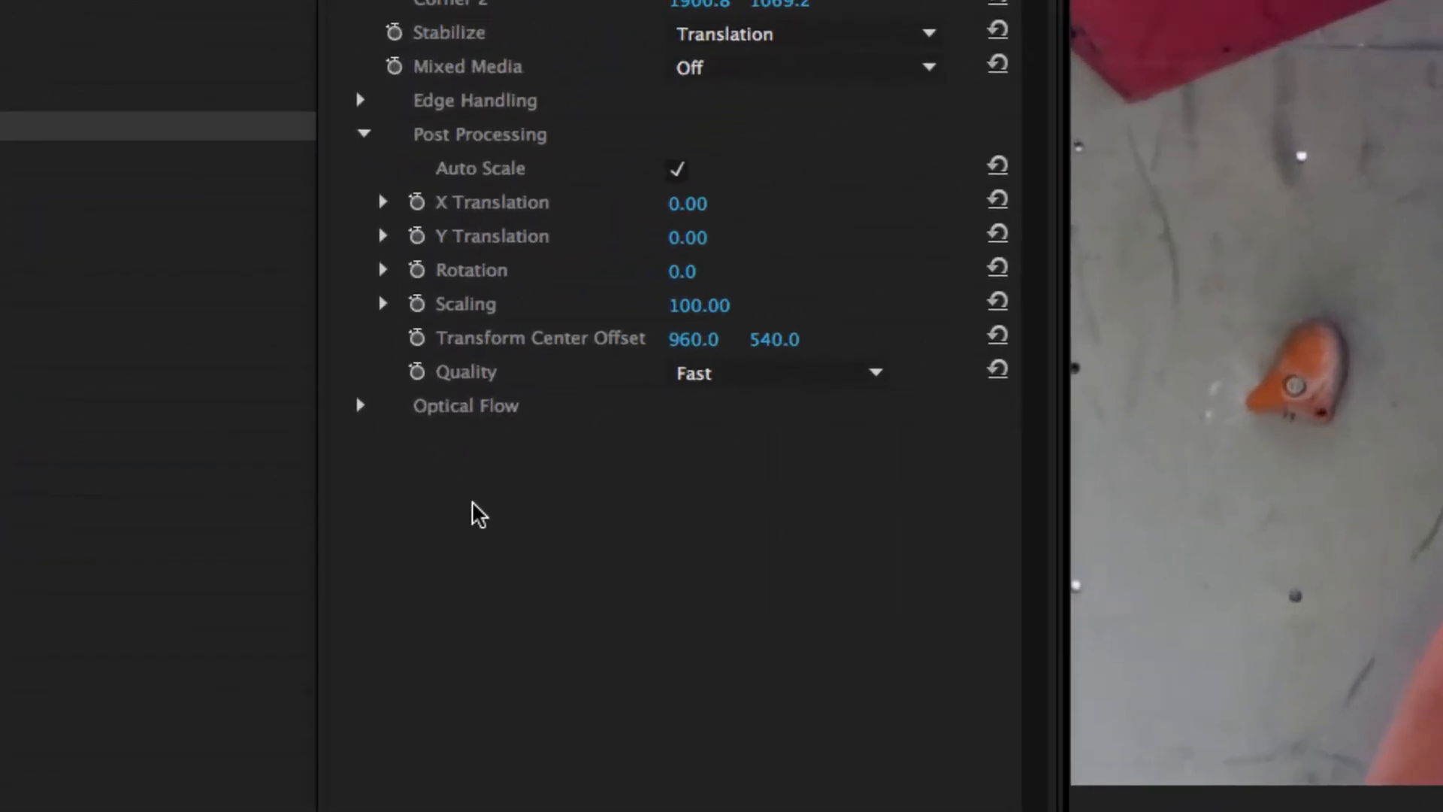
List the Post Processing render Quality options, currently Fast
{"action": "left_click", "coordinate": [776, 373]}
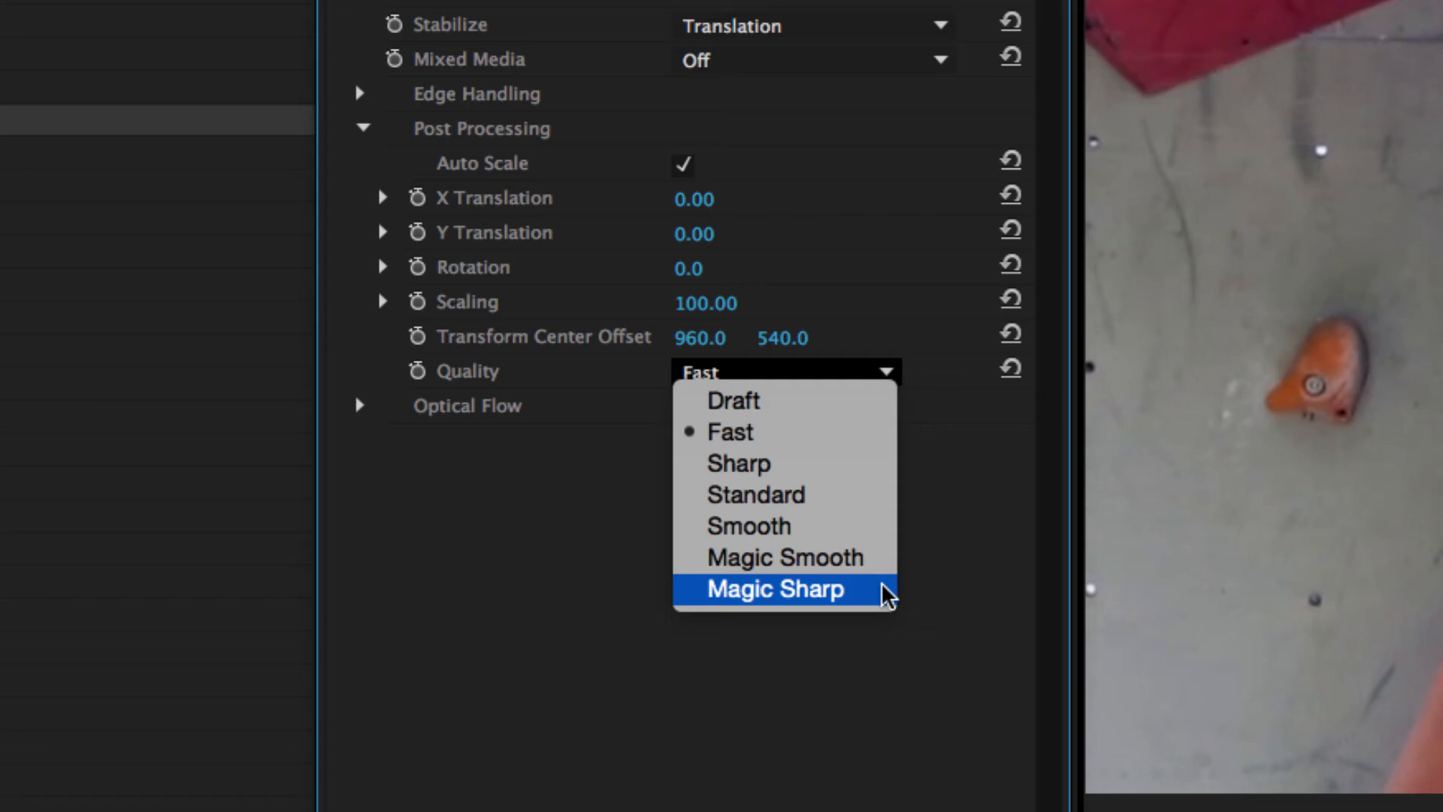
{"action": "mouse_move", "coordinate": [879, 557]}
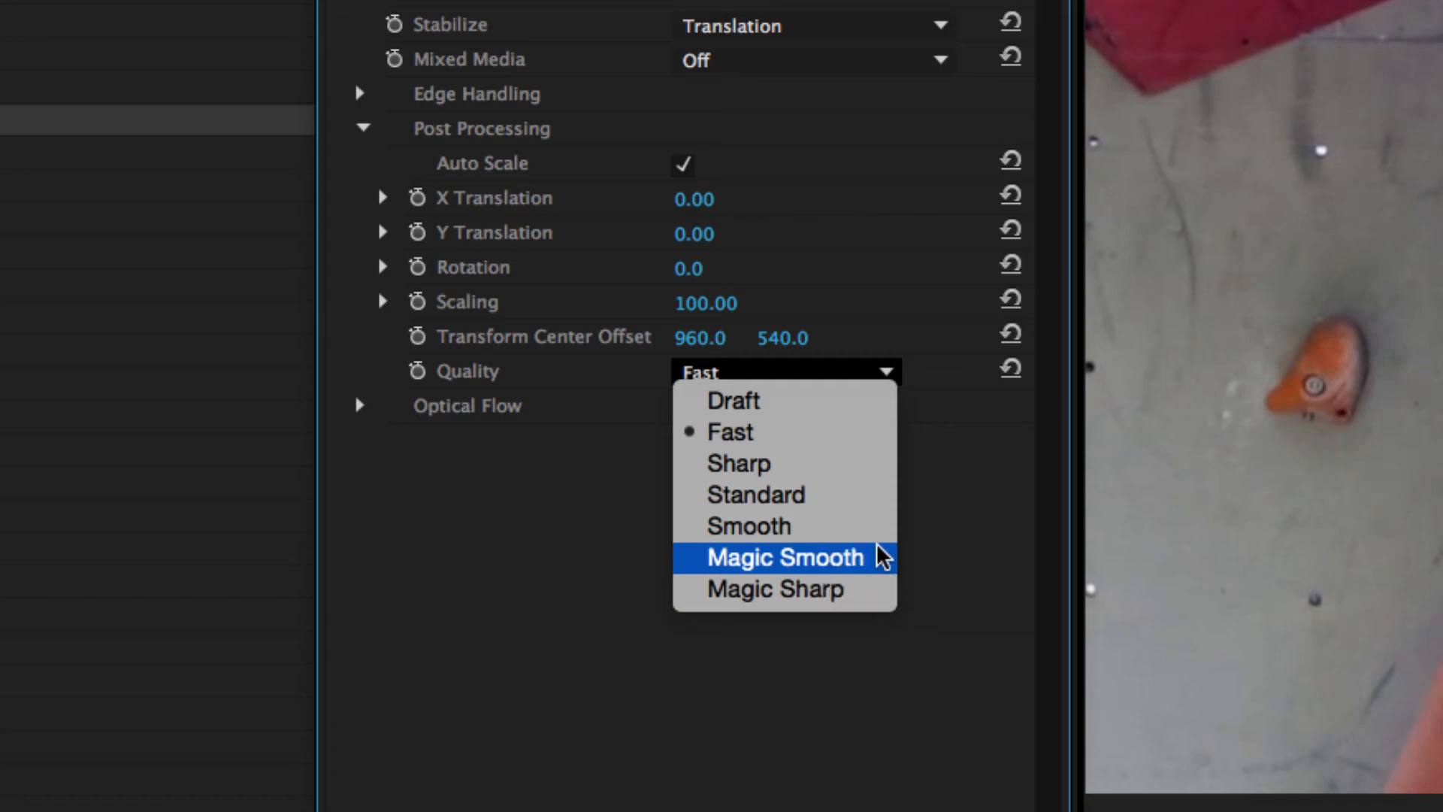
{"action": "mouse_move", "coordinate": [871, 506]}
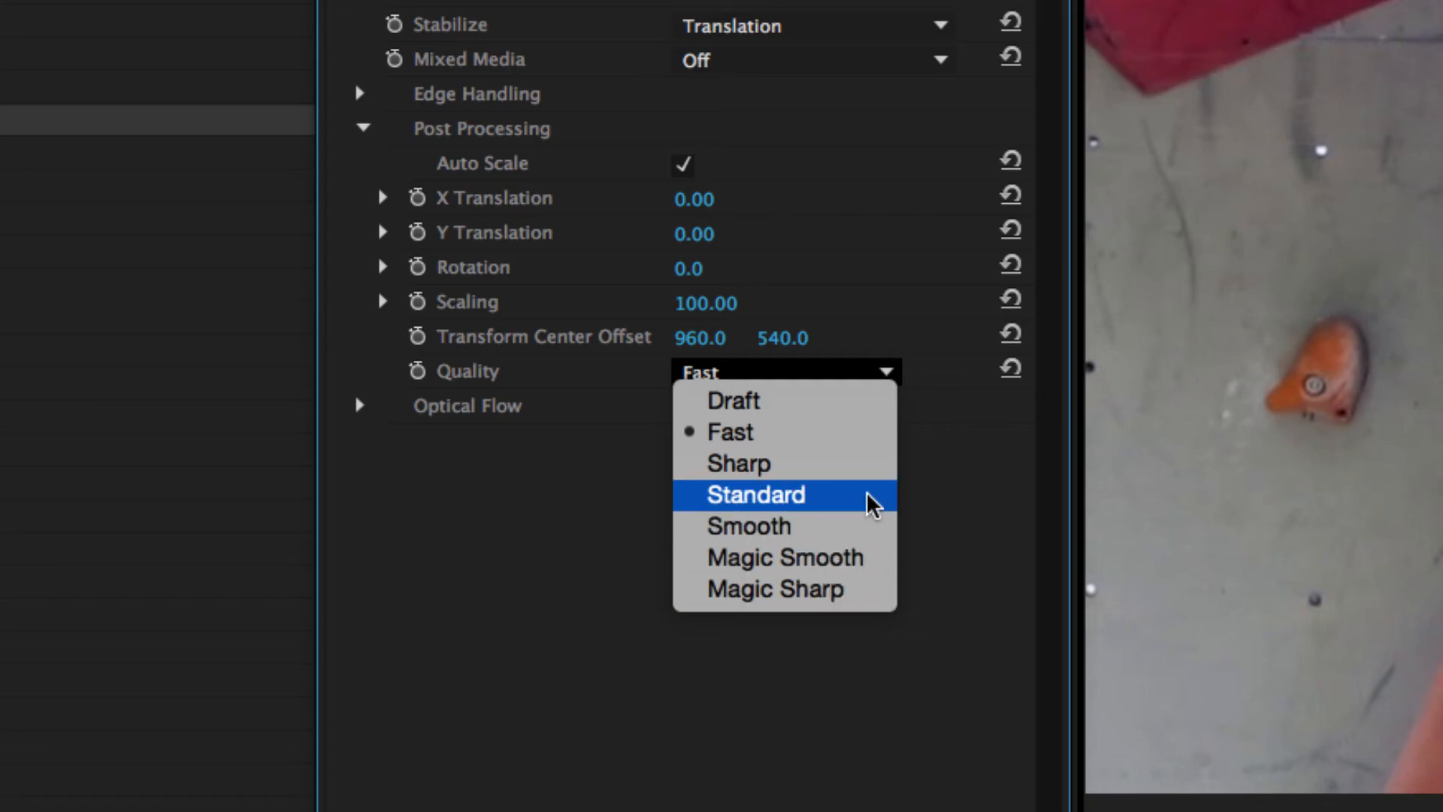